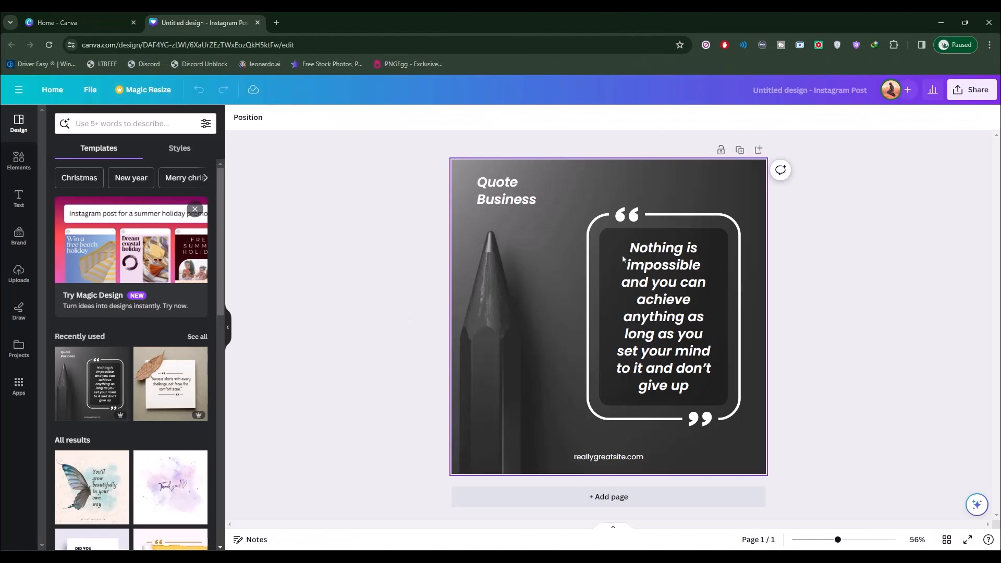
Deselect the post background and collapse the templates side panel
left_click(663, 316)
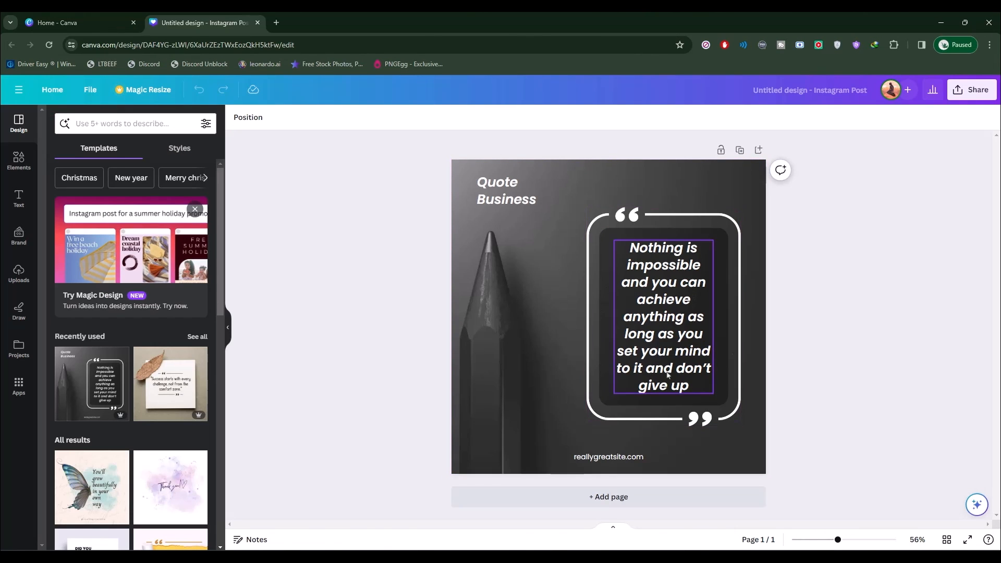
left_click(649, 221)
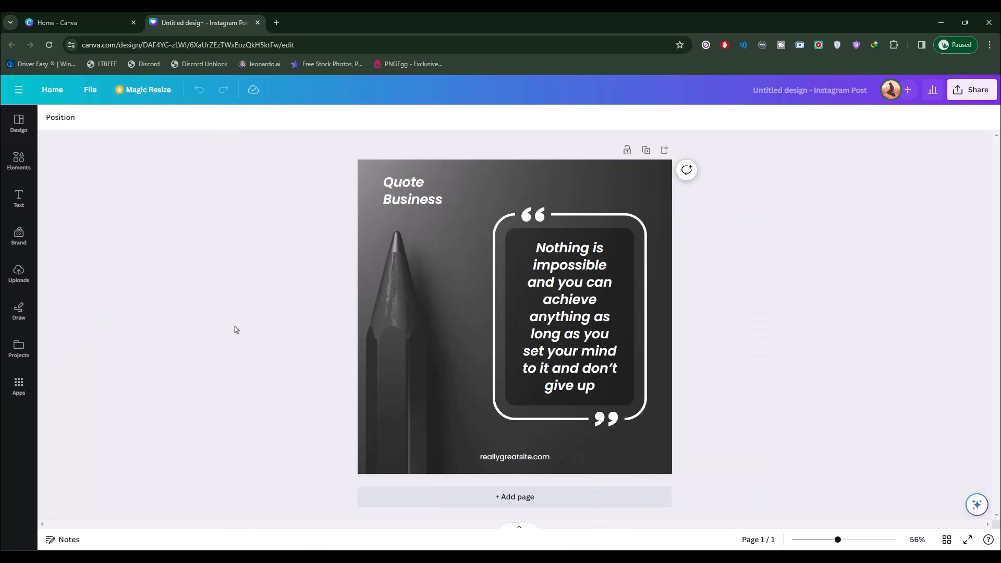
mouse_move(75, 126)
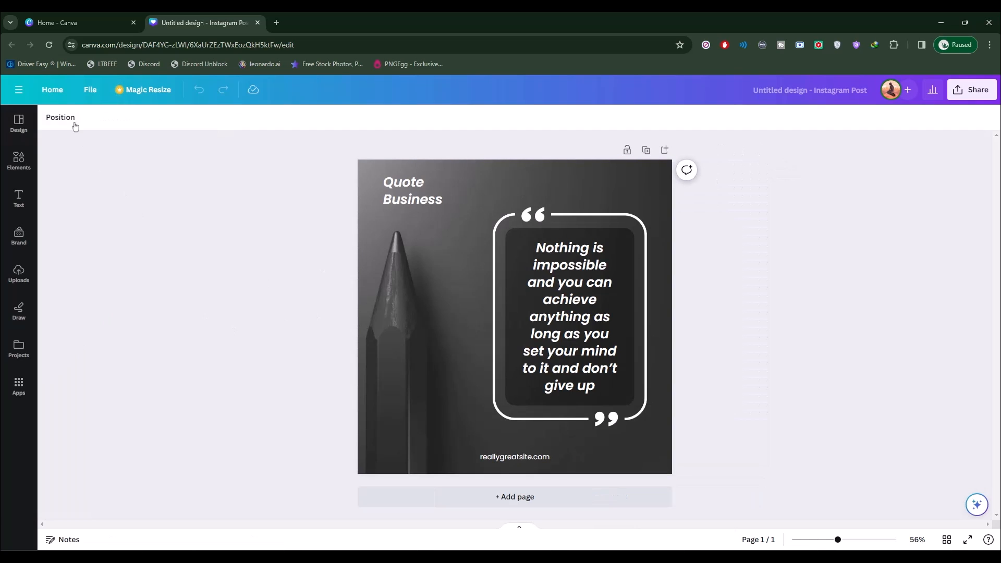
left_click(175, 119)
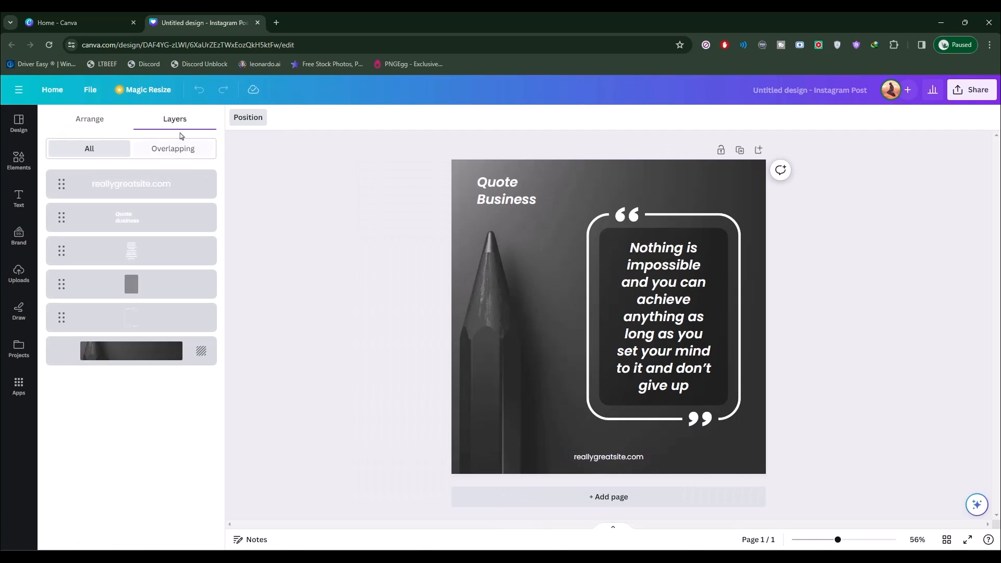
mouse_move(234, 227)
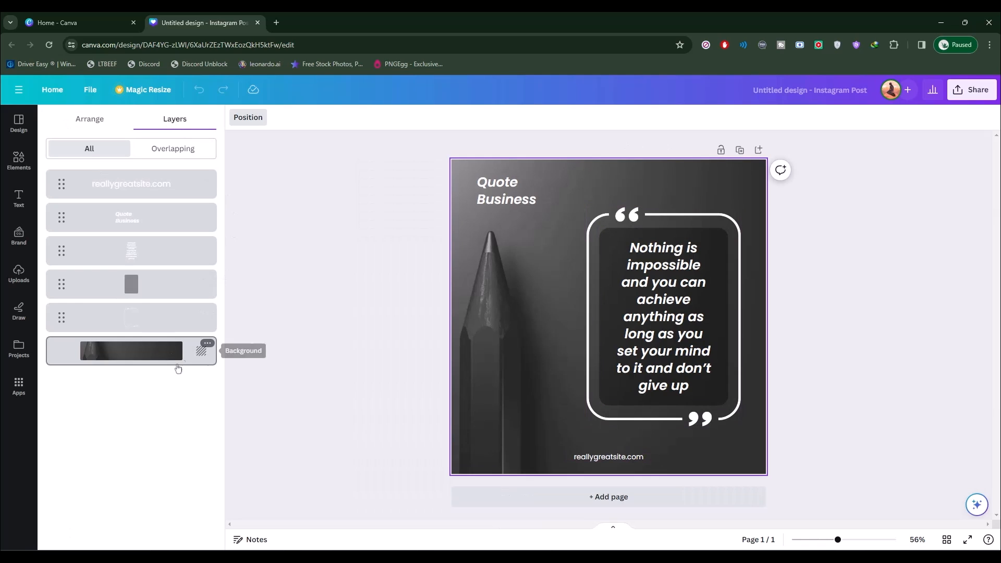
left_click(130, 317)
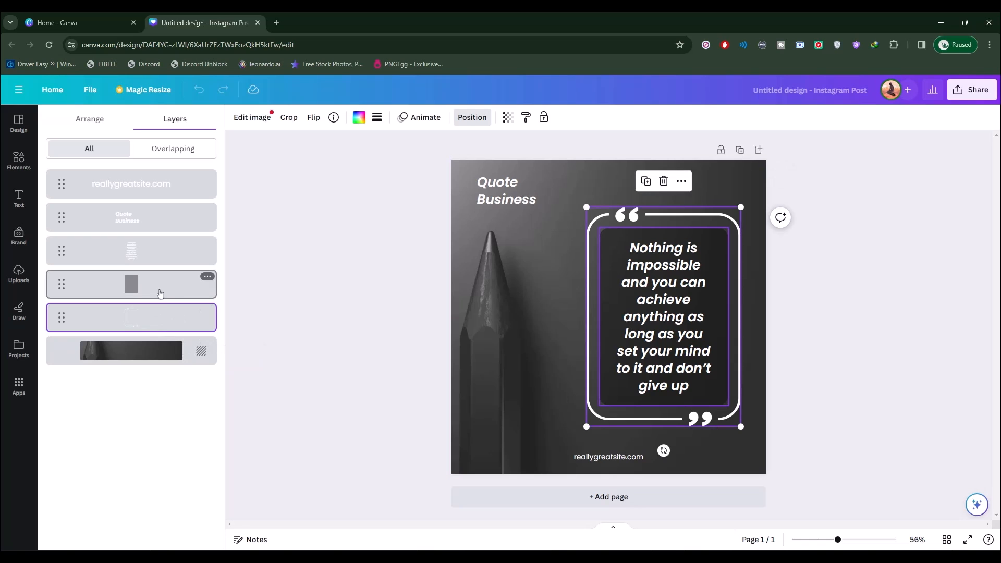
left_click(130, 250)
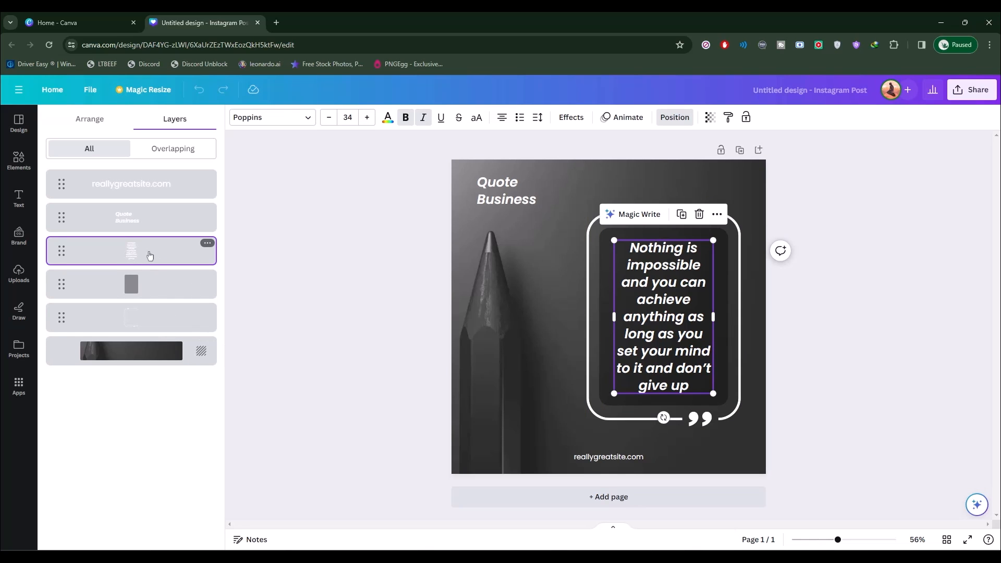
left_click(552, 261)
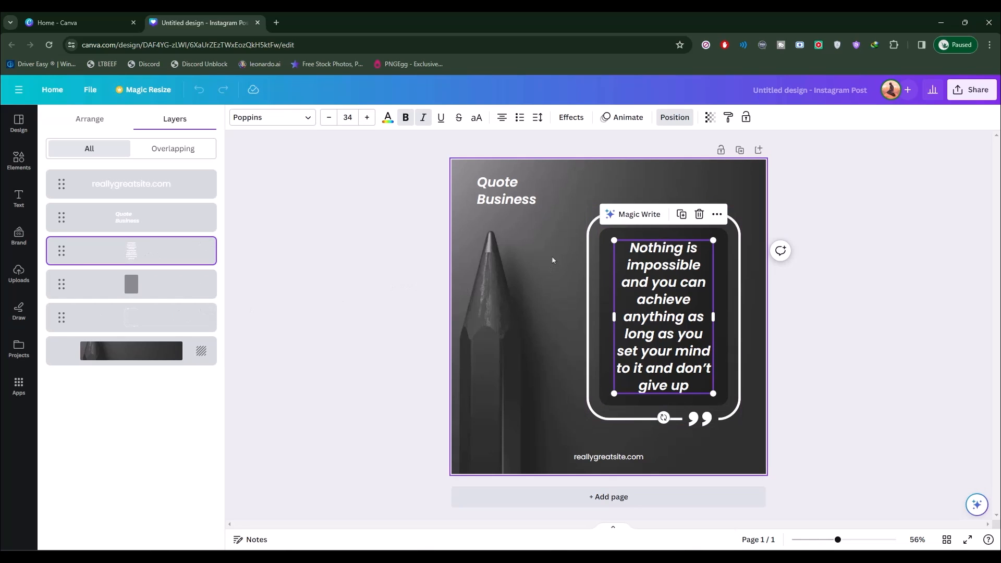
mouse_move(581, 278)
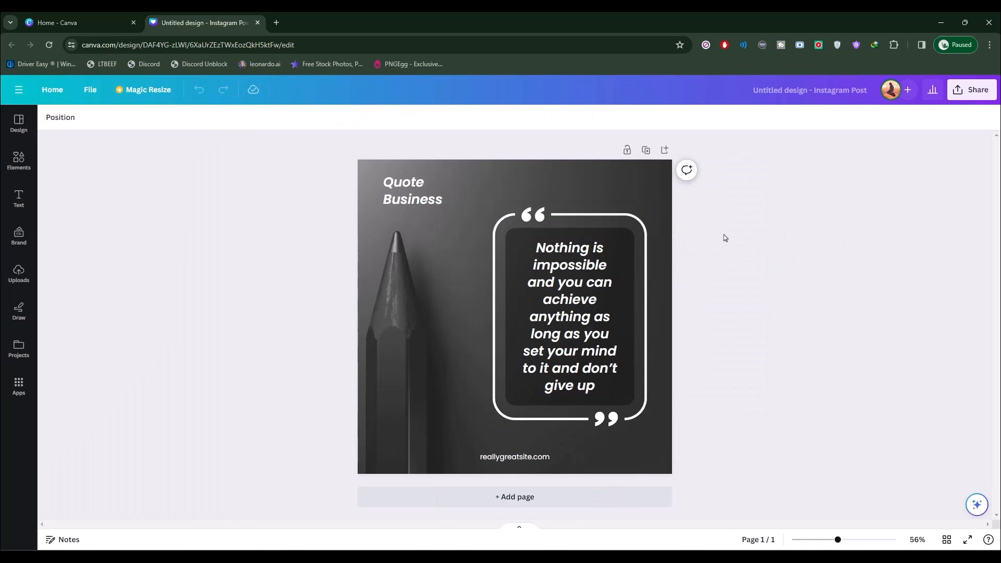
mouse_move(634, 321)
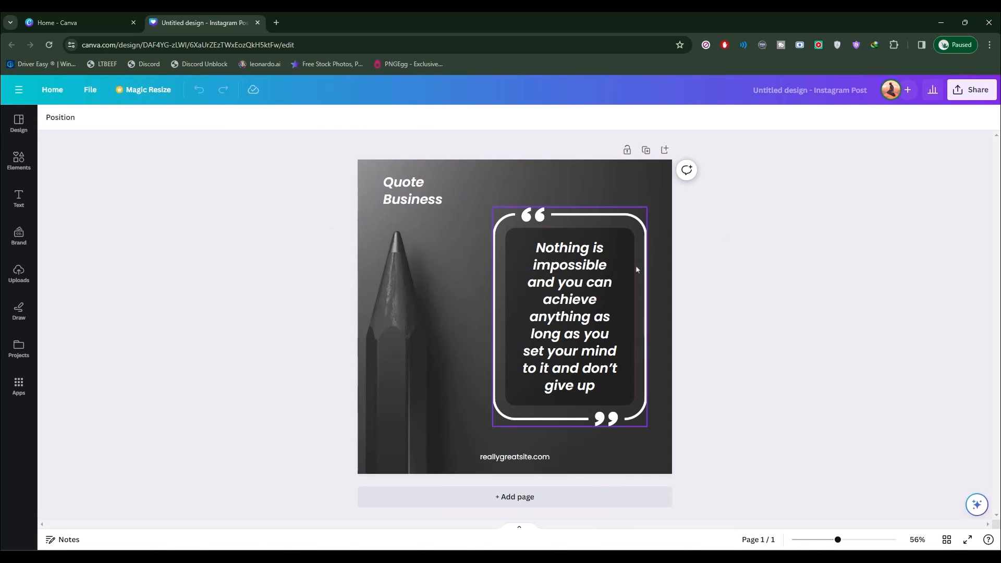
left_click(492, 200)
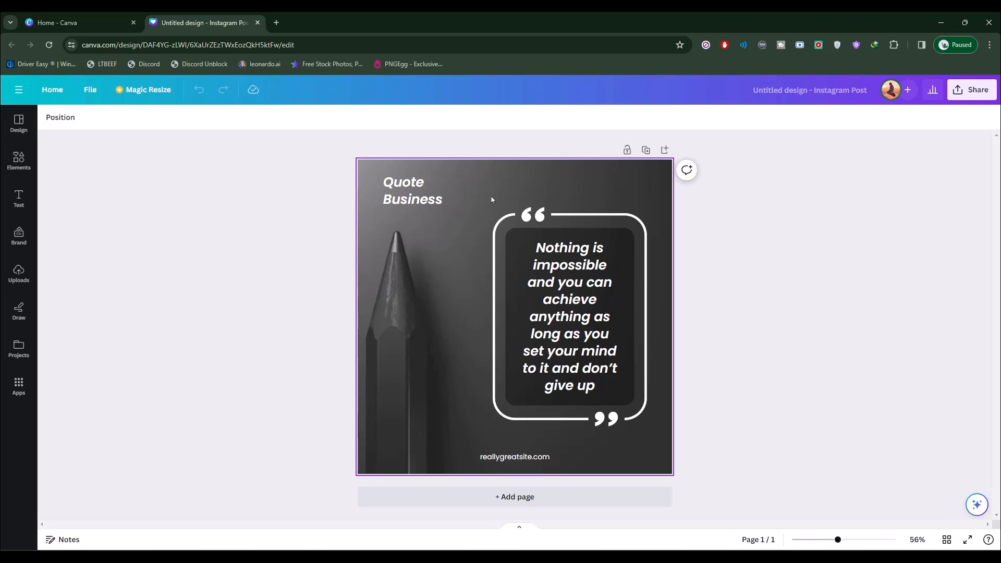
left_click(569, 316)
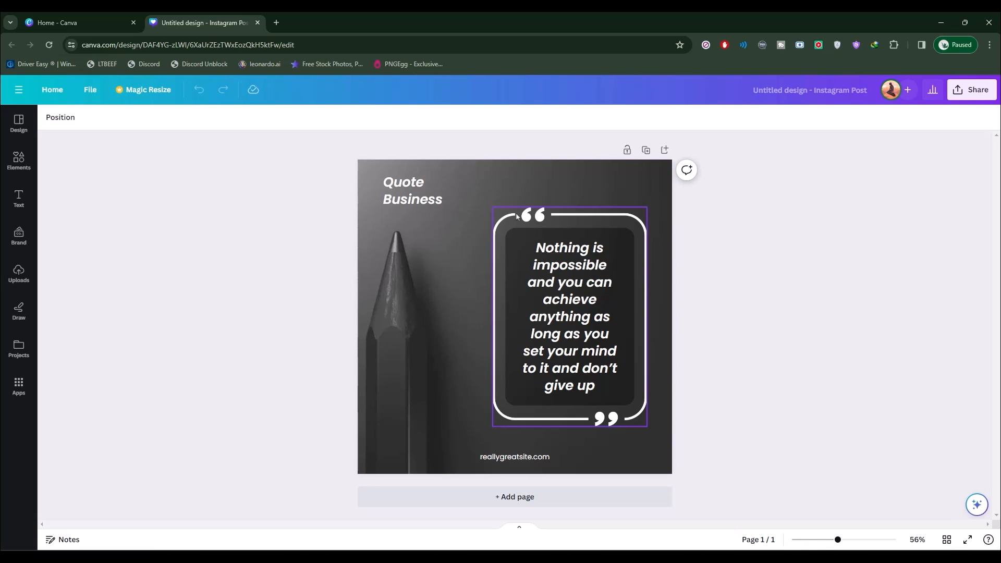
mouse_move(573, 220)
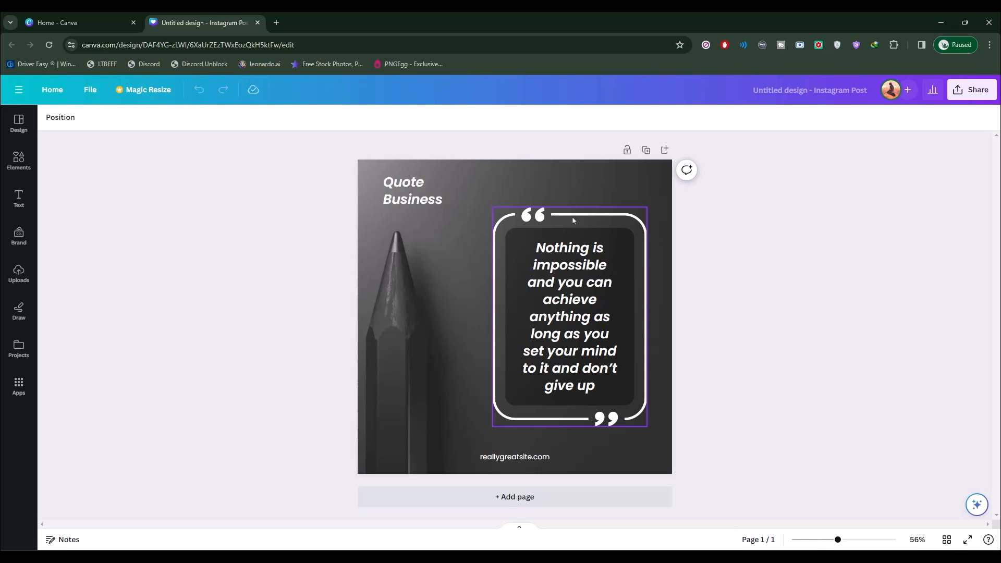
left_click(571, 221)
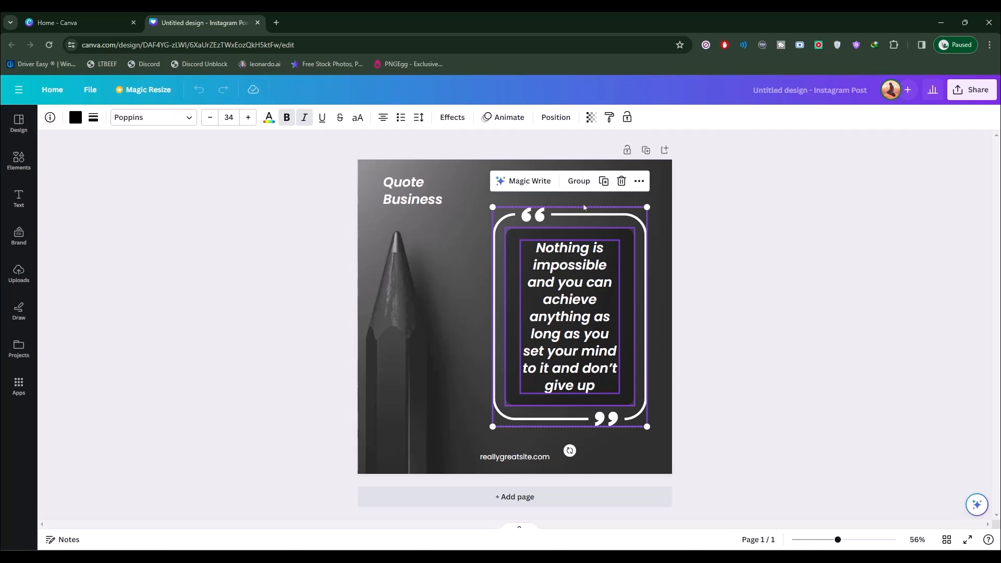
mouse_move(588, 186)
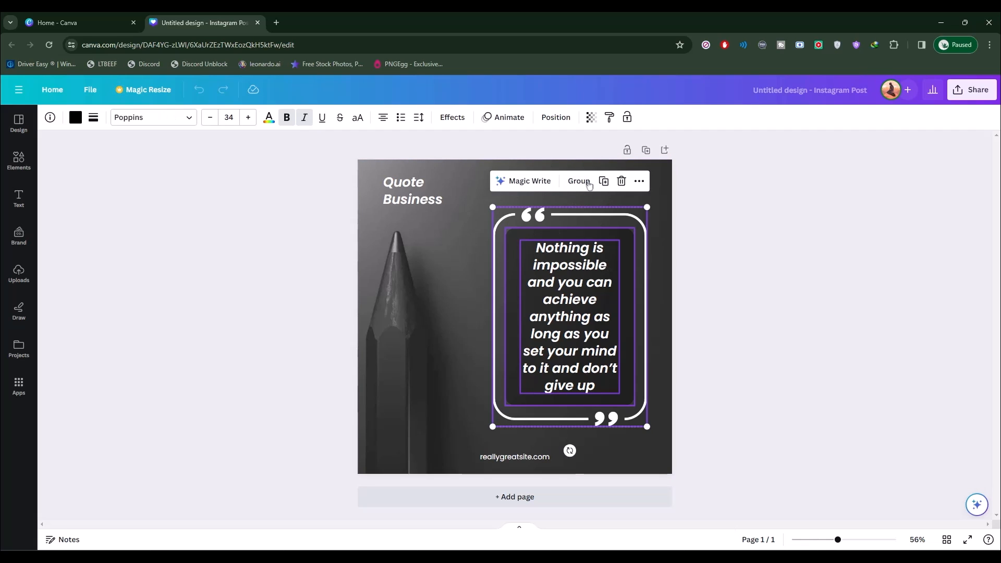
mouse_move(579, 181)
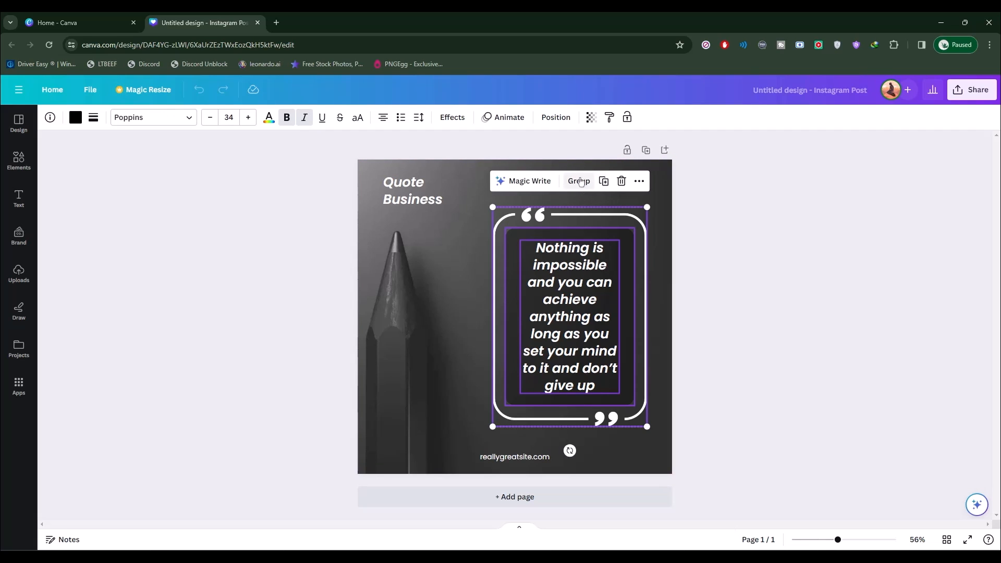
left_click(579, 181)
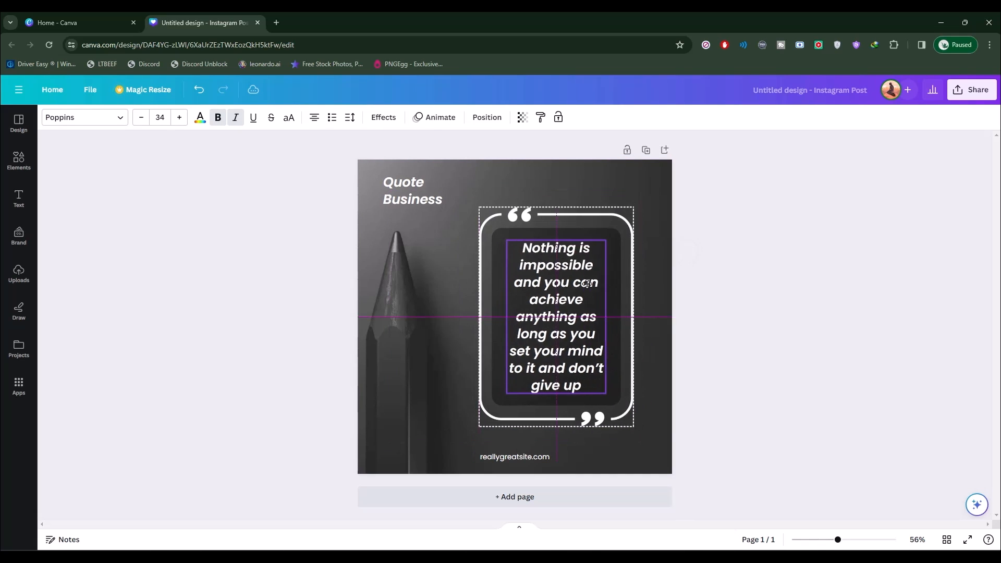
left_click(554, 315)
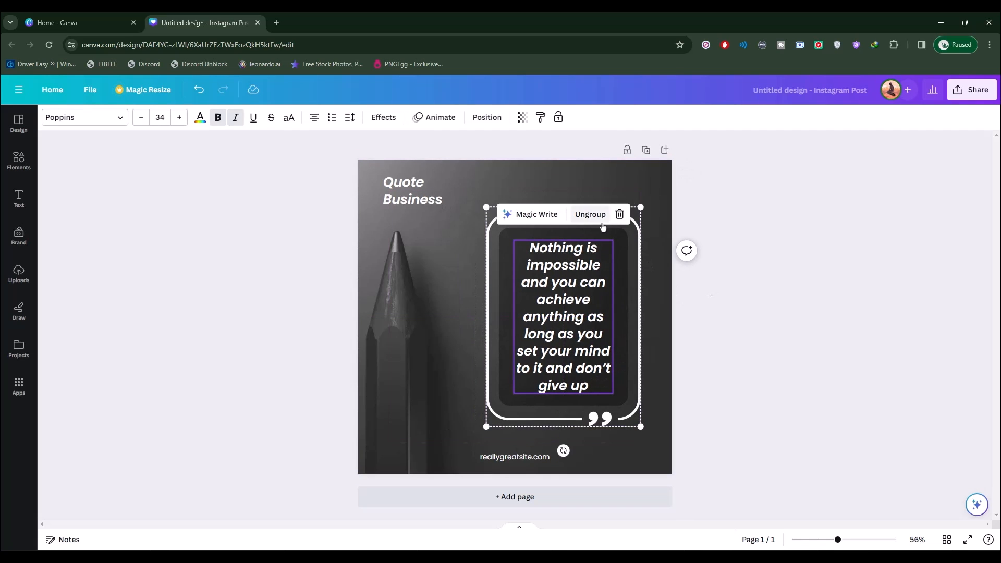
left_click(589, 215)
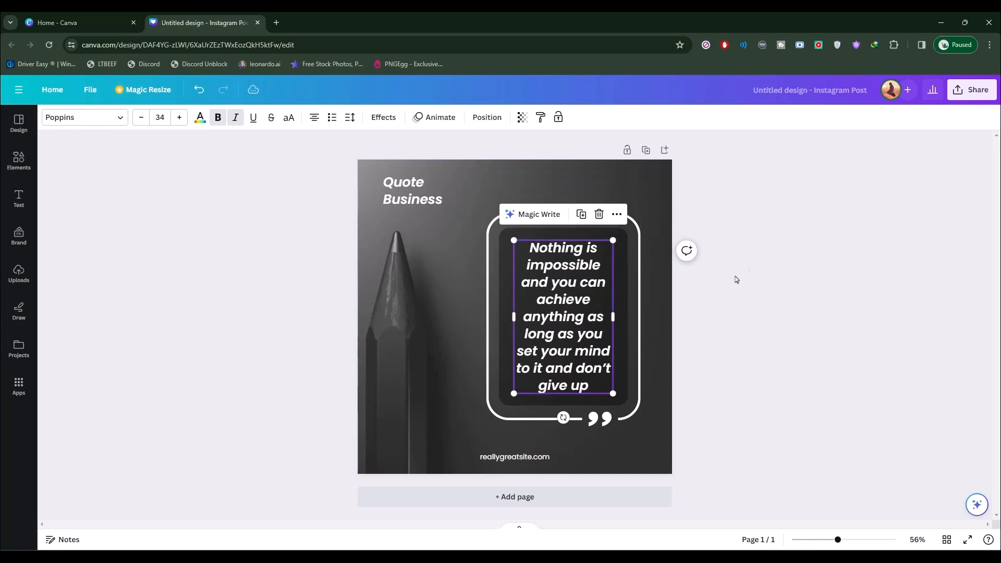
Select the outline and shadow box with the text, group them via More, and drag the boxed quote back into place
left_click(806, 279)
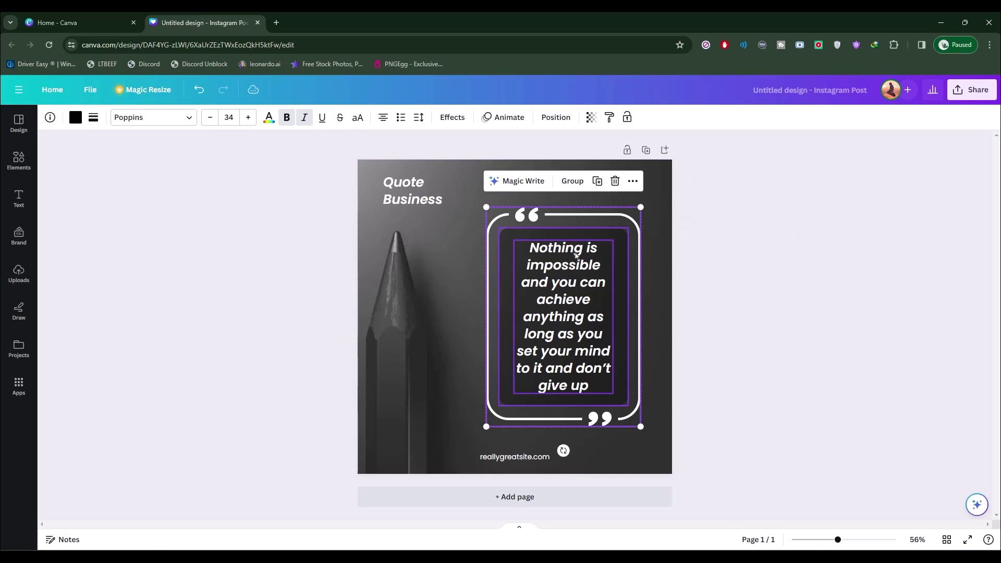
mouse_move(633, 182)
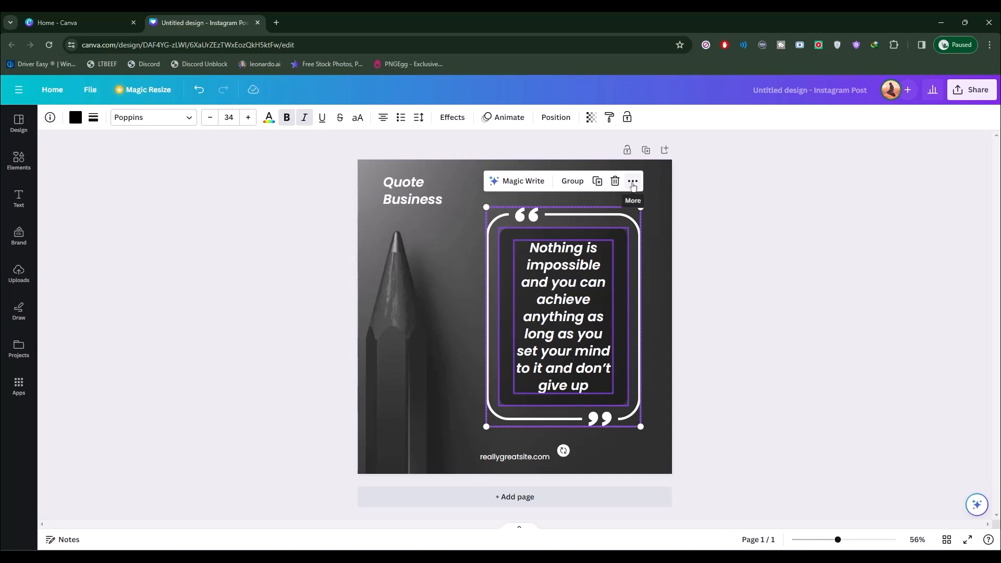
left_click(632, 181)
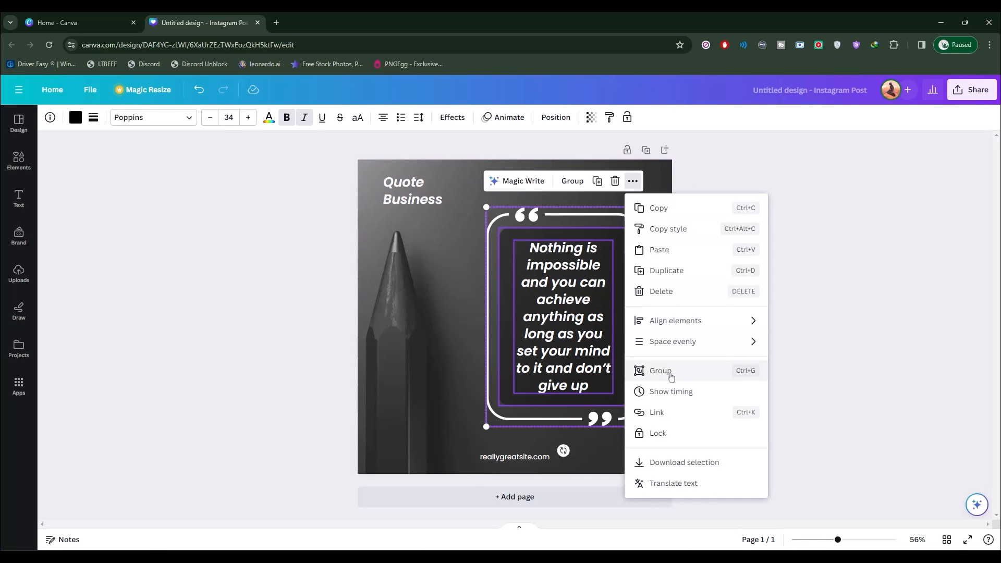
mouse_move(619, 352)
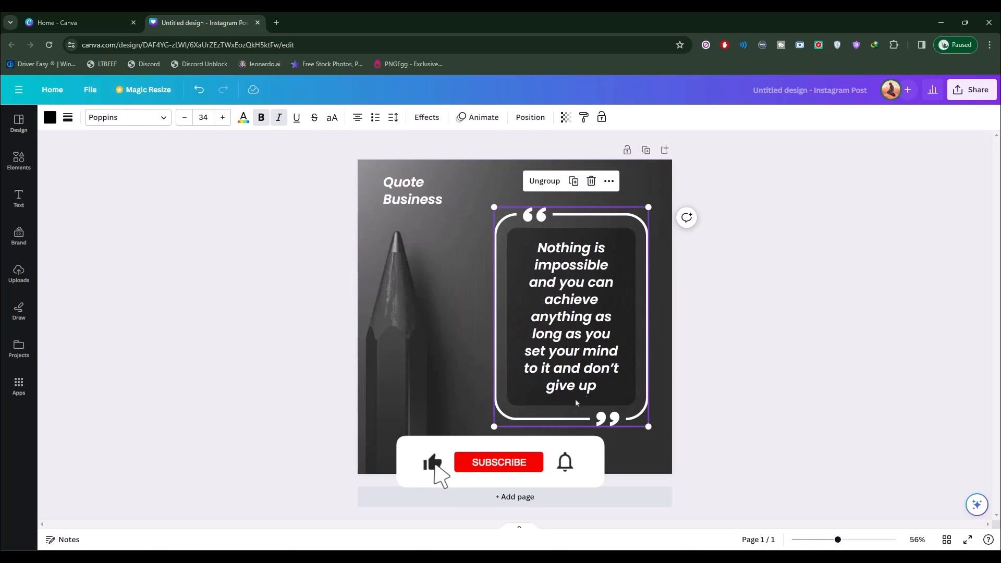
left_click_drag(647, 425, 687, 481)
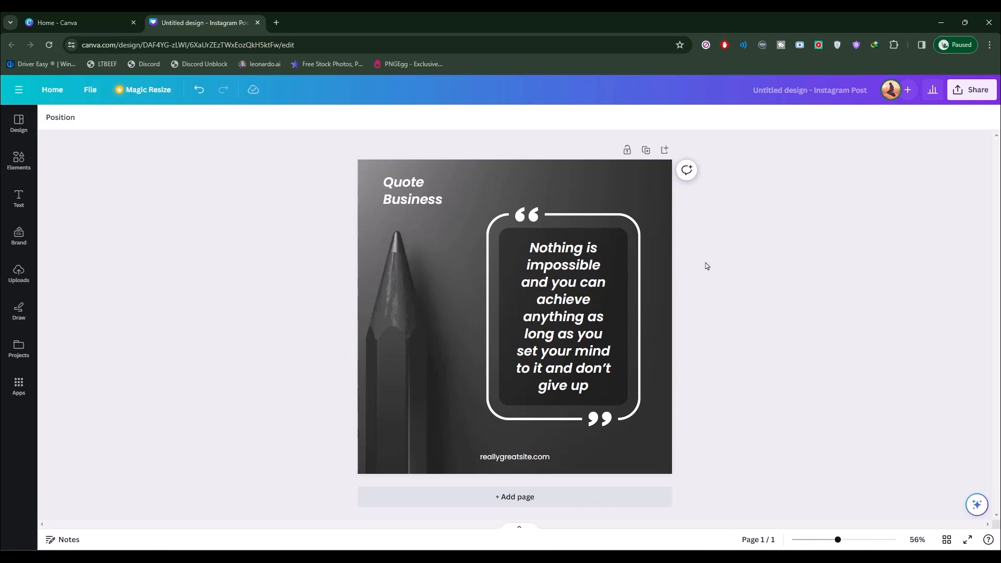
Select the outline, shadow box and text together, group them from the floating toolbar, then deselect
left_click(572, 219)
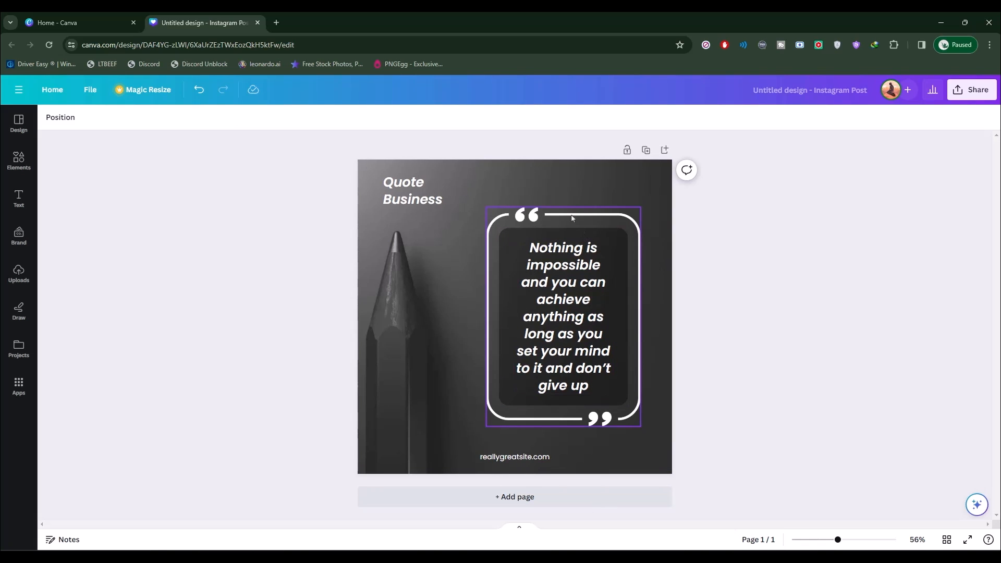
left_click(563, 316)
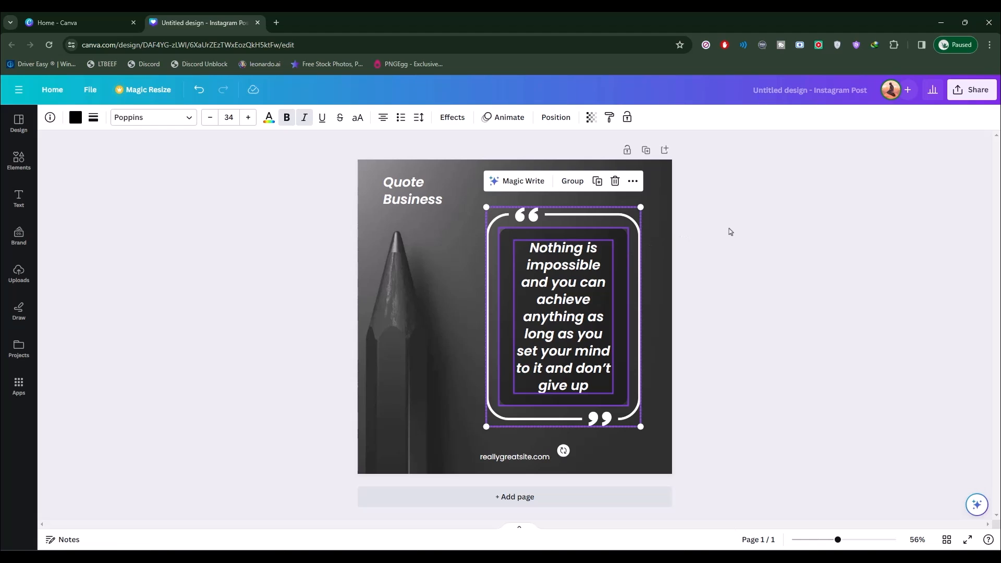
left_click(571, 181)
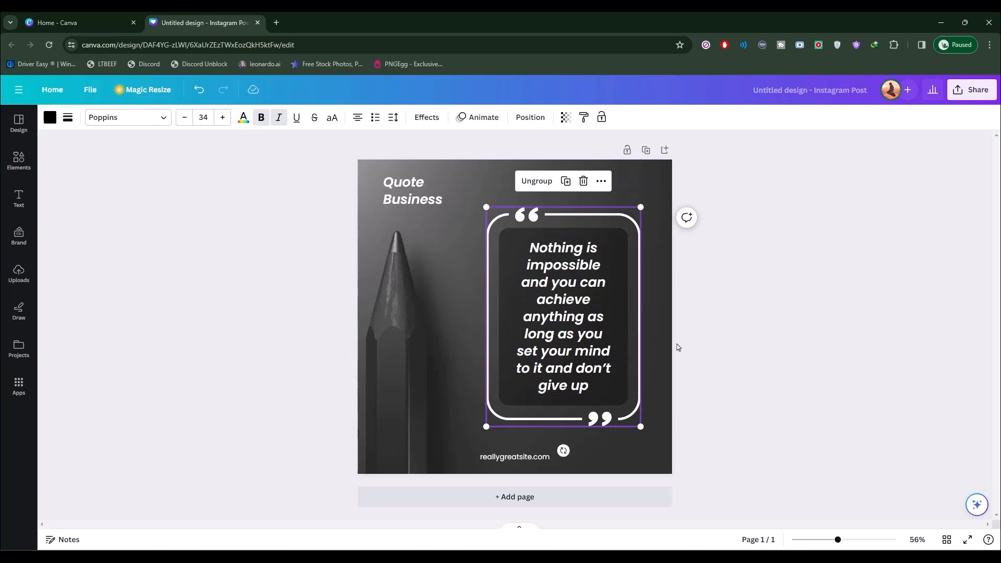
mouse_move(352, 166)
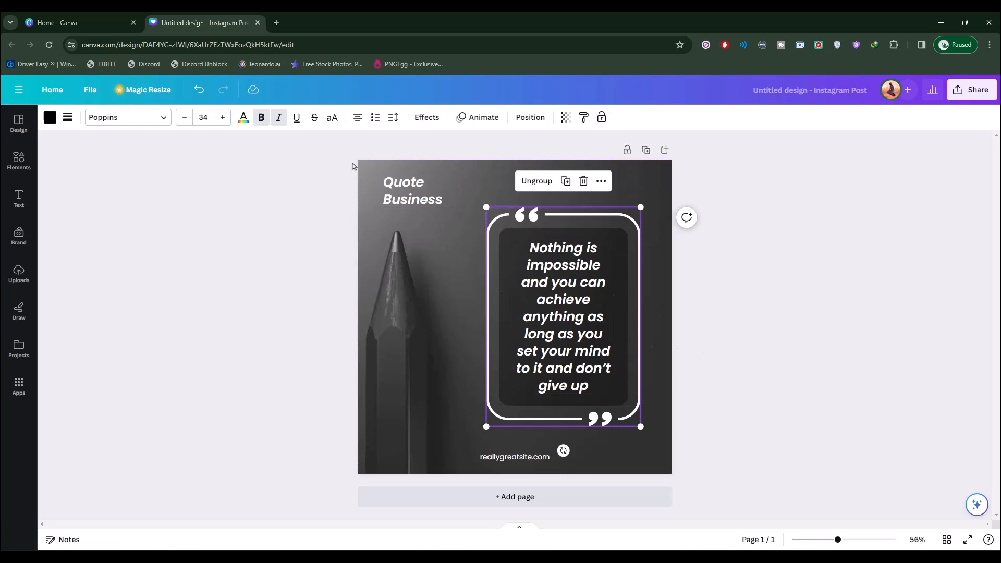
left_click(177, 212)
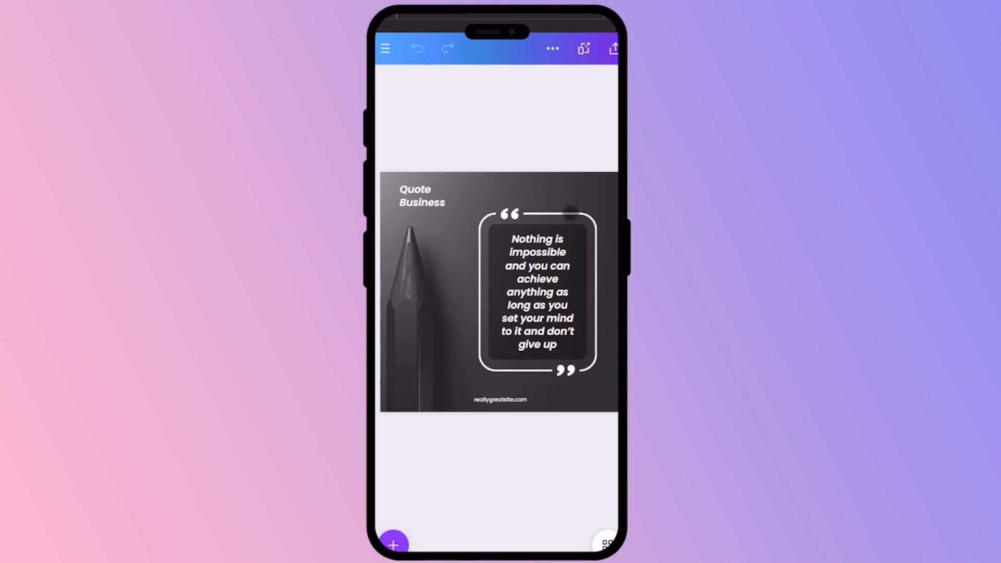
Select the quote outline, turn on multi-select via More, and add the inner shadow box
left_click(538, 289)
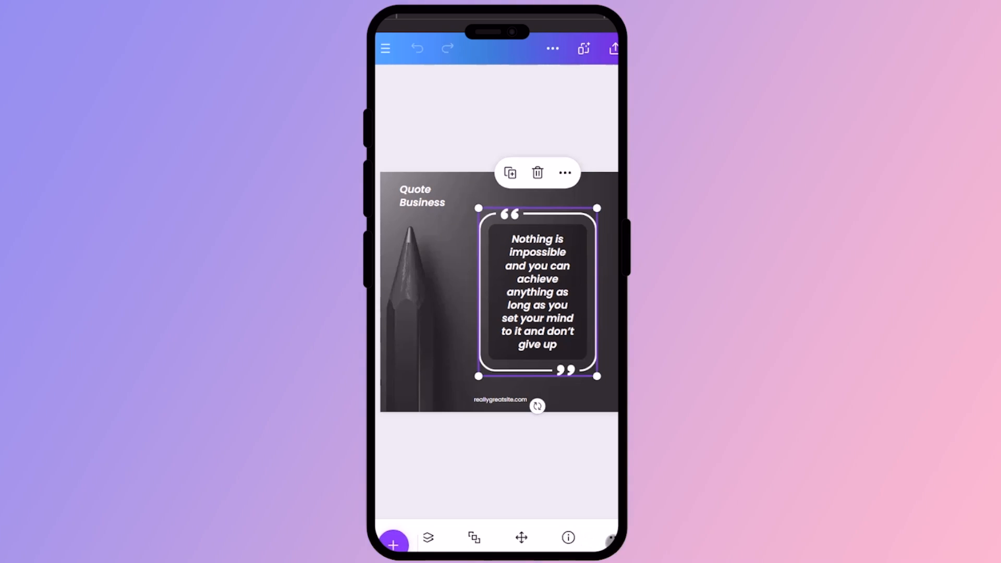
left_click(563, 173)
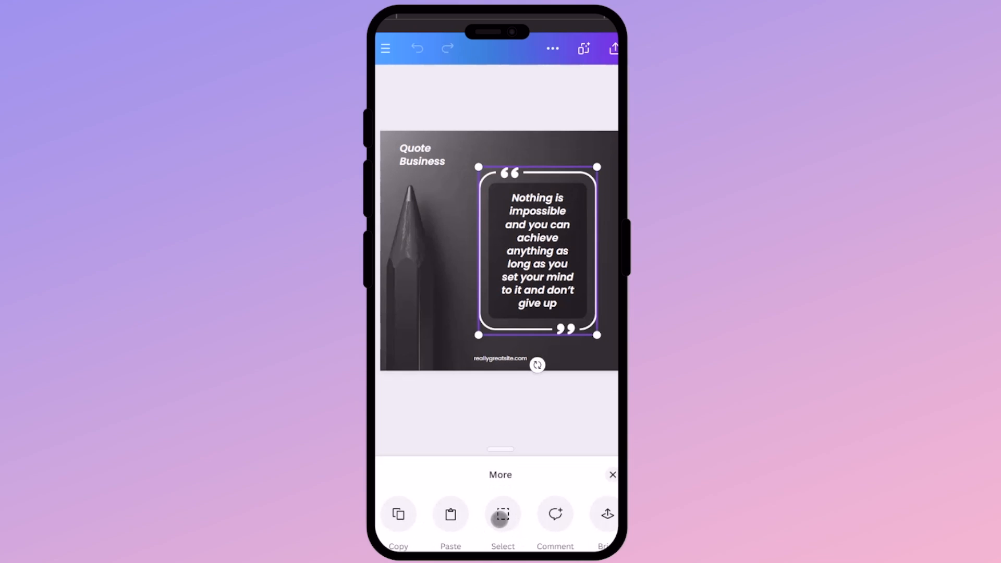
left_click(502, 514)
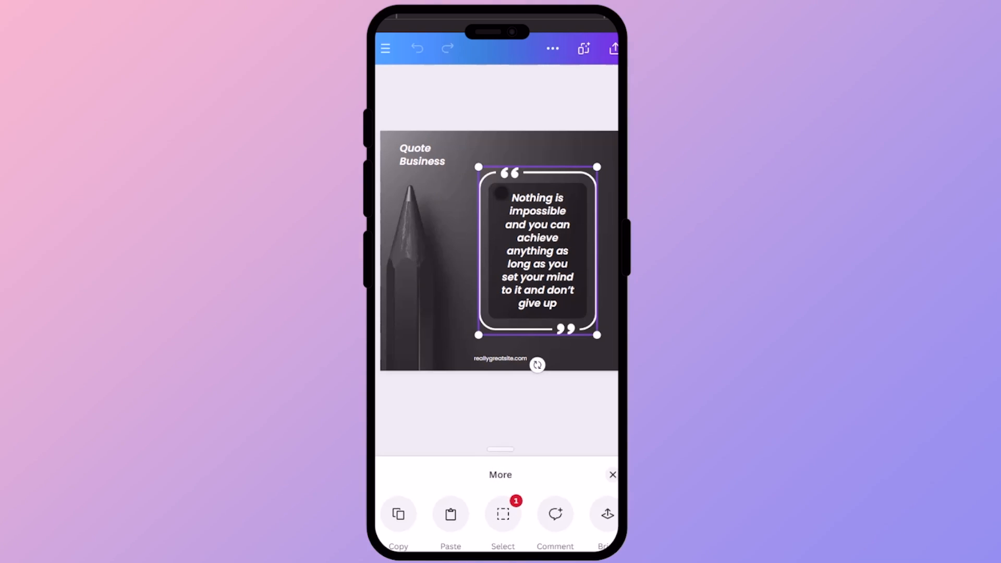
left_click(538, 250)
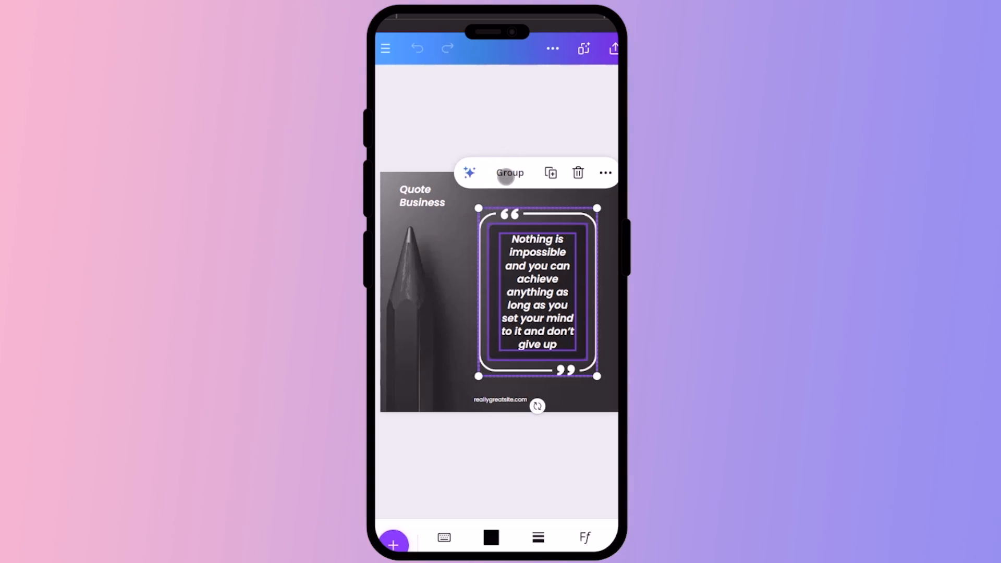
Group the selected outline, inner box and text into one element, then deselect on the canvas
left_click(605, 173)
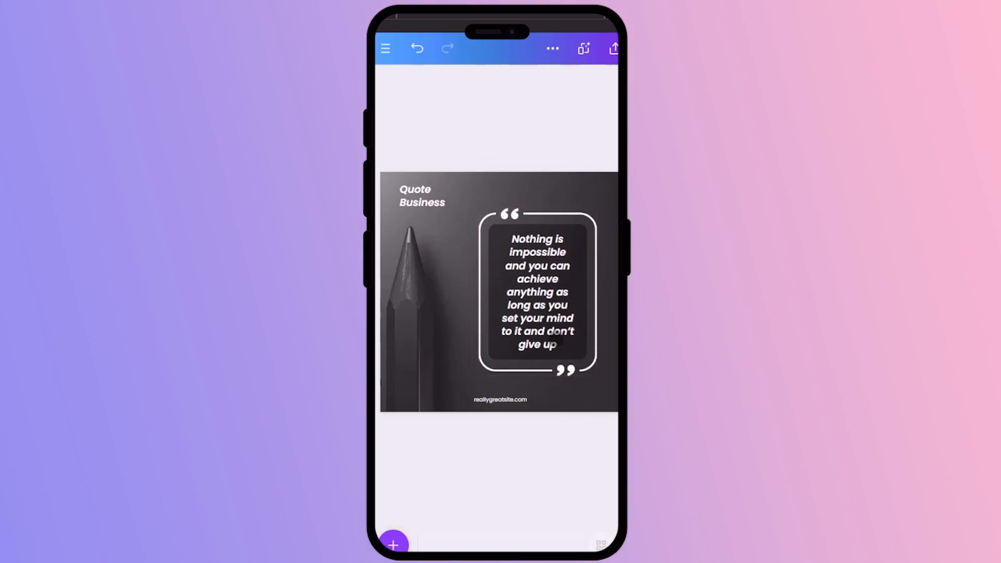
left_click(546, 296)
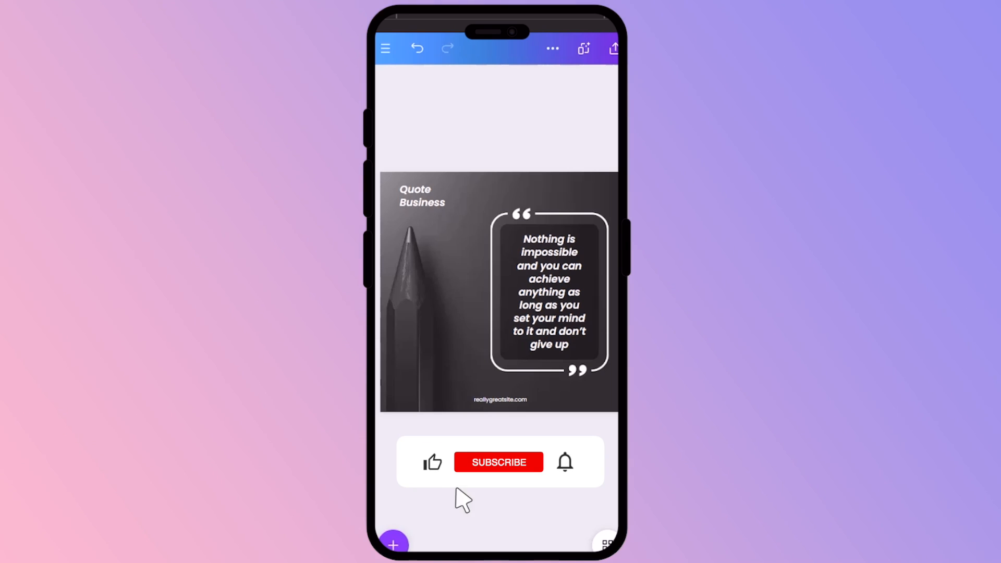
left_click(498, 462)
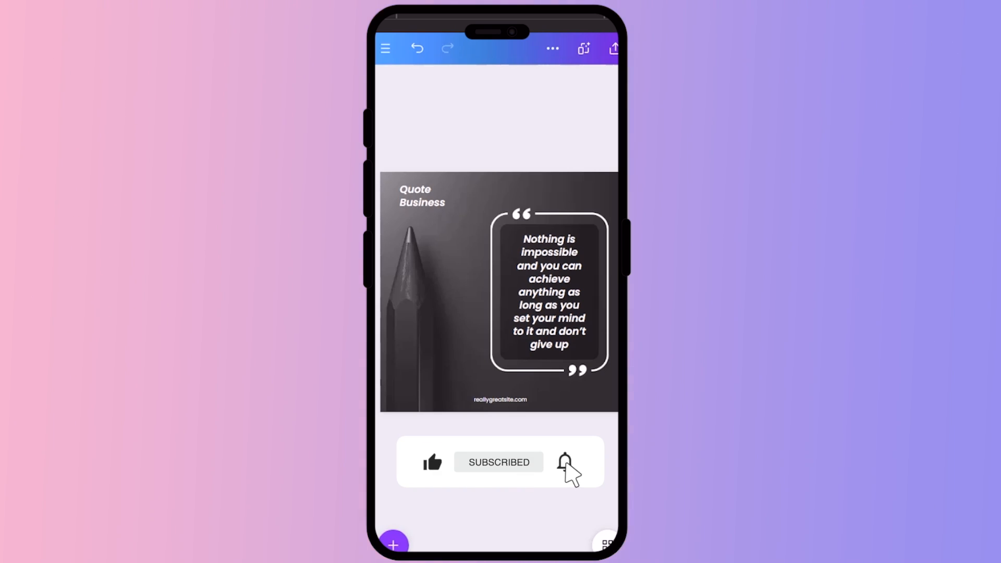